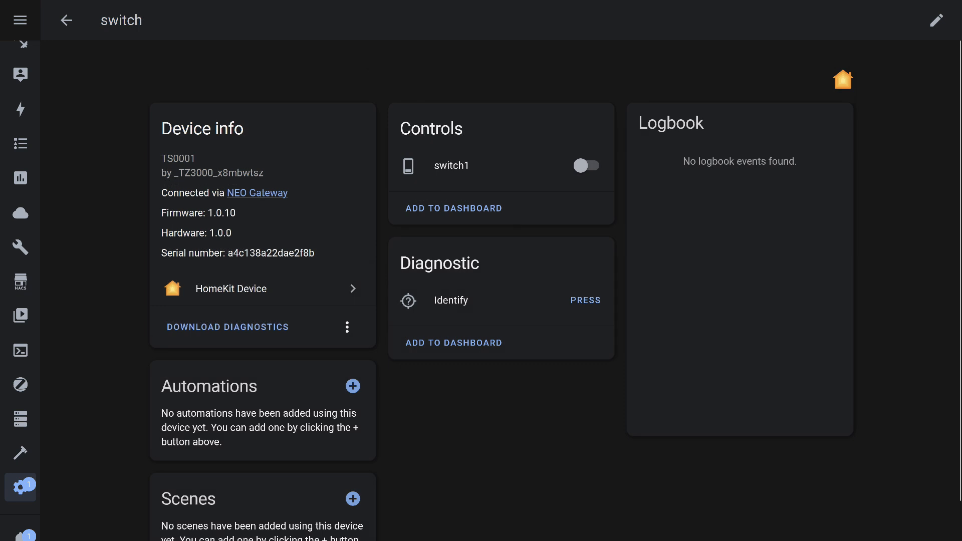
Step: Return from the HomeKit switch page to the Tuya-filtered device list
click(588, 165)
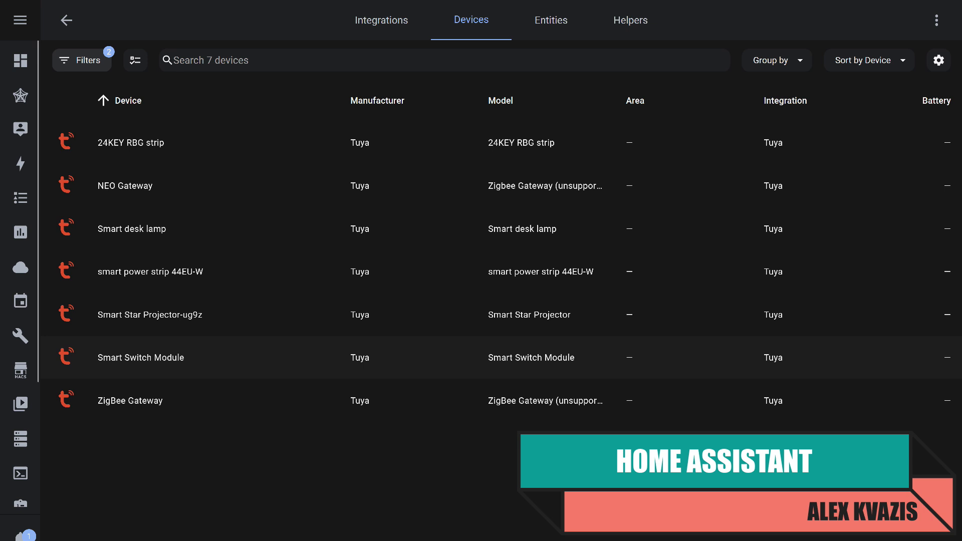
Step: Reveal the Smart Switch Module's hidden Current, Power and Voltage sensors and view the disabled Current sensor
click(140, 358)
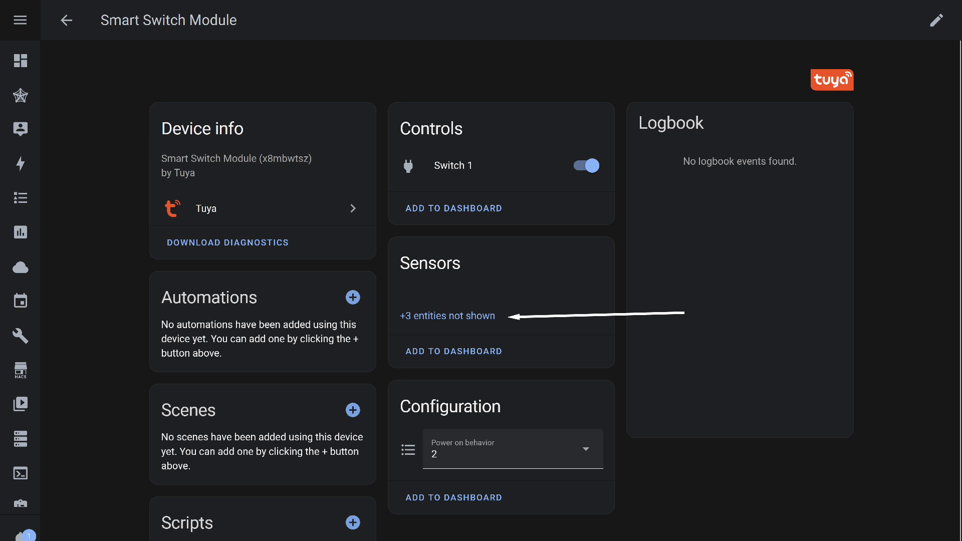
click(447, 316)
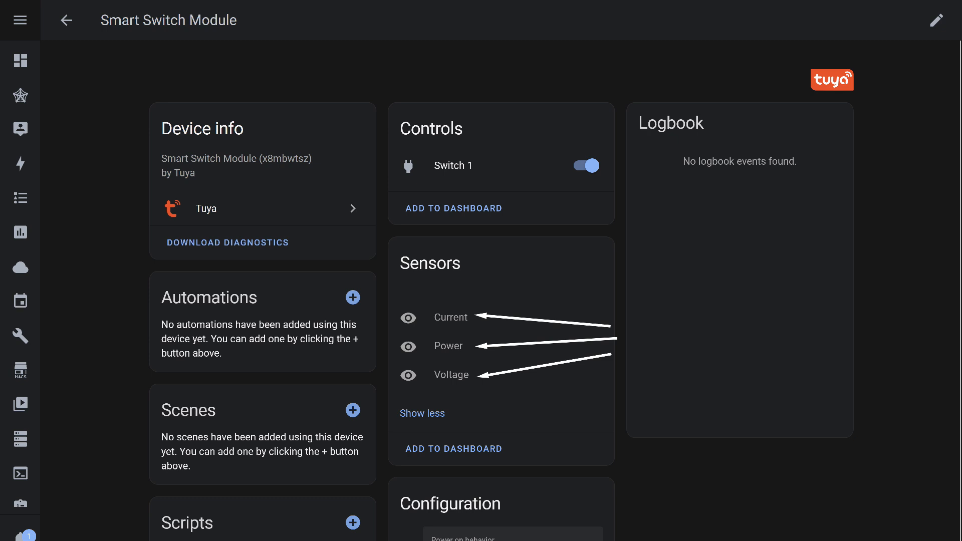
click(451, 317)
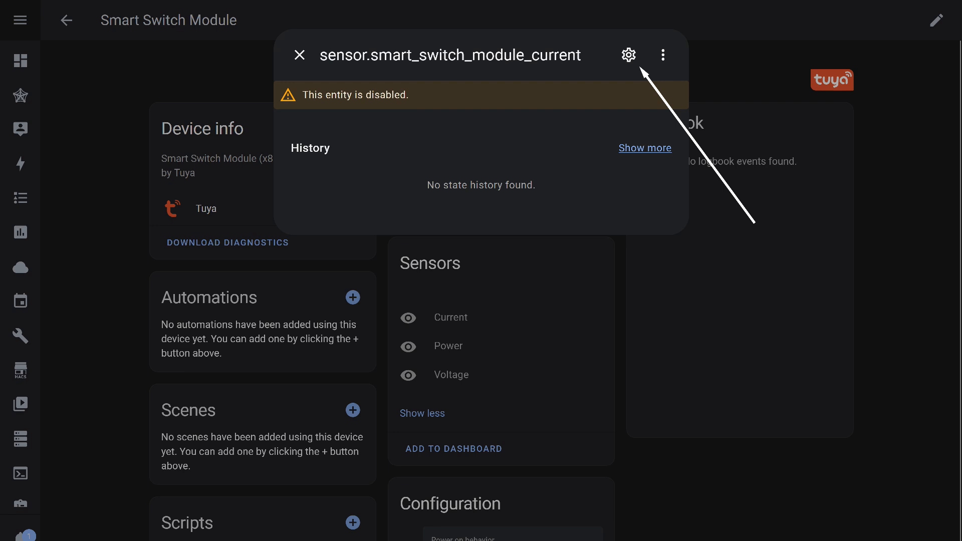
Step: Bring up the Current sensor's settings before pairing the relay with the iHost
click(627, 54)
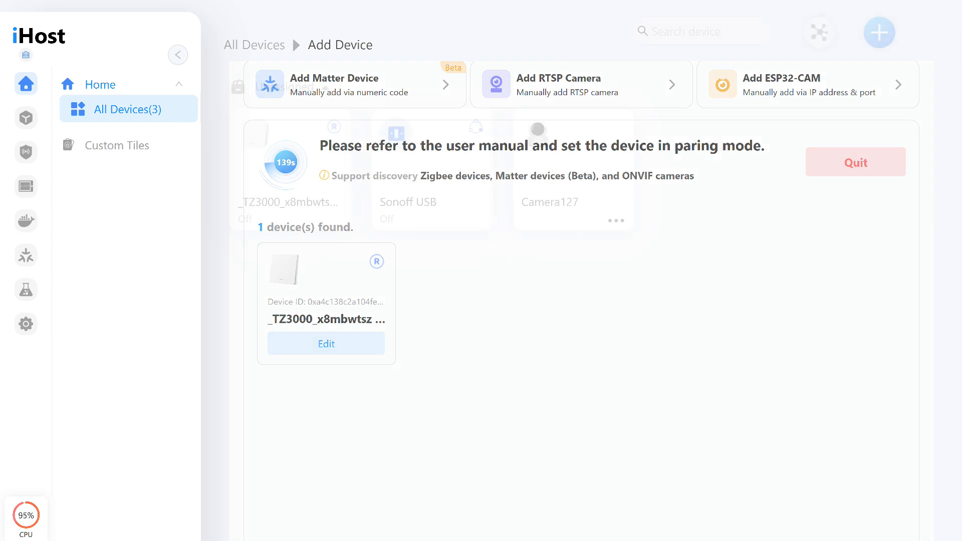
Step: Finish pairing and review the _TZ3000_x8mbwtsz relay's controls and loop timer options
click(856, 162)
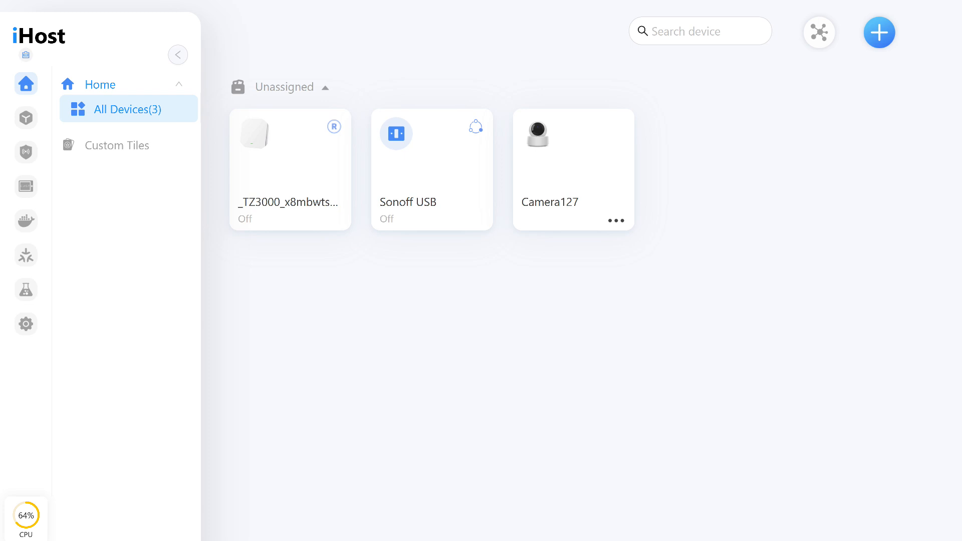
click(277, 145)
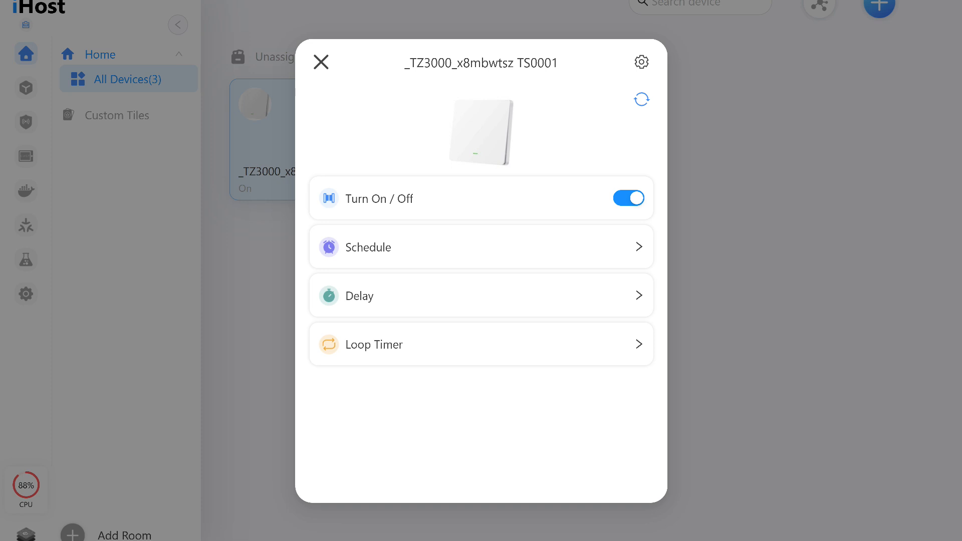
click(481, 247)
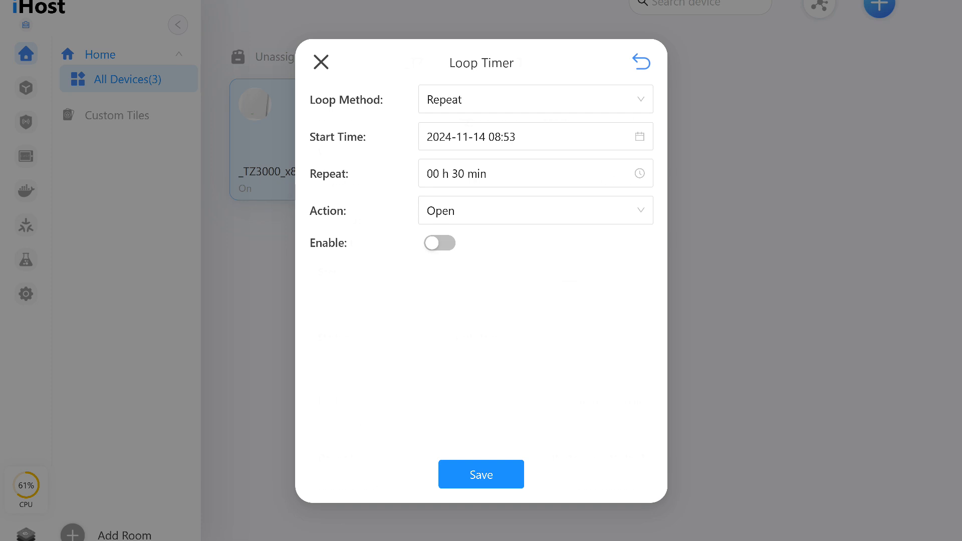
Step: Review the relay's device details and signal strength, then move to its ZHA entry in Home Assistant
click(639, 60)
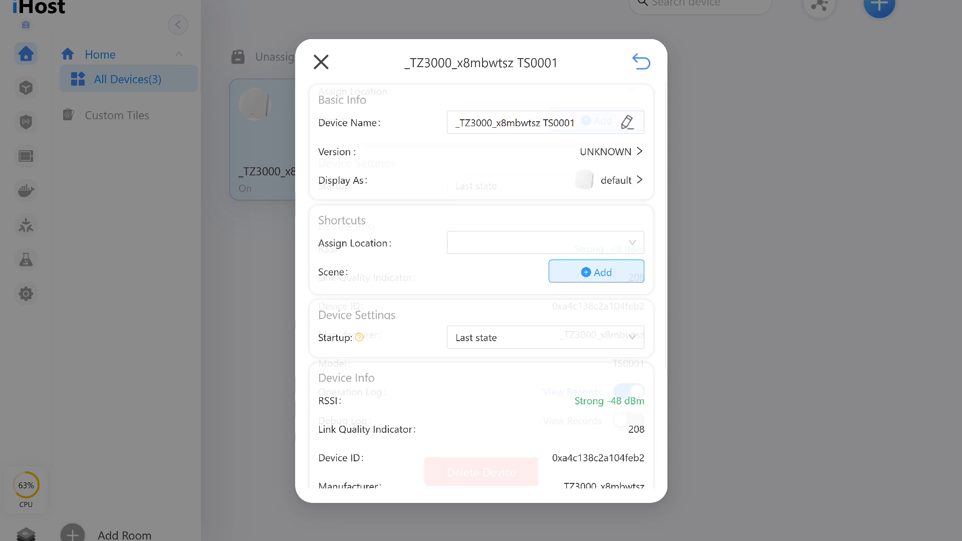
scroll(down, 3)
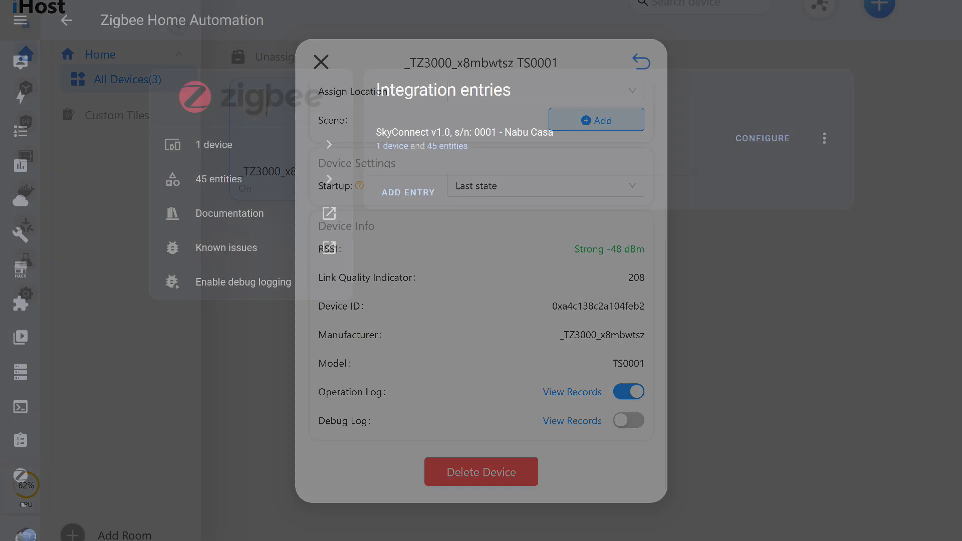
click(321, 62)
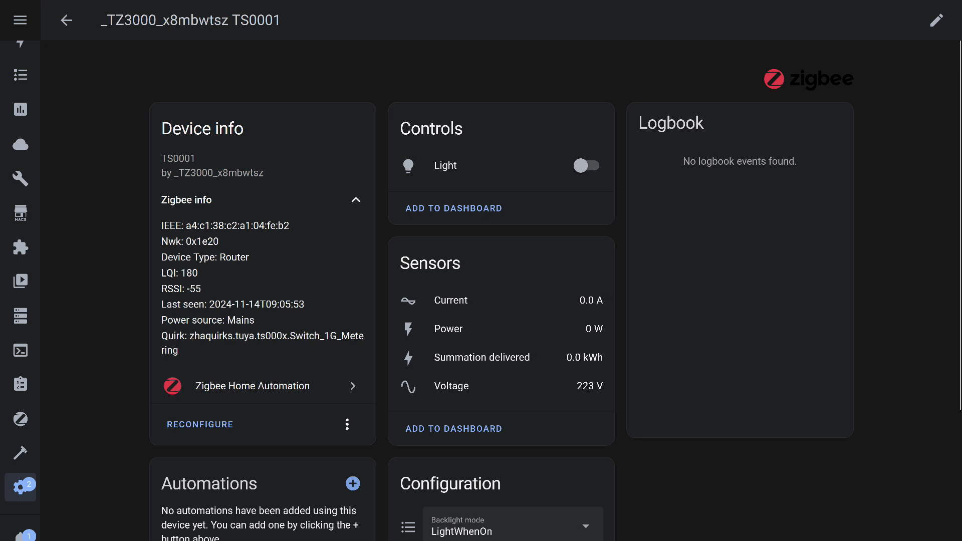
Step: Set the relay's power-on state to Off, then LastState, and switch its light off
click(588, 165)
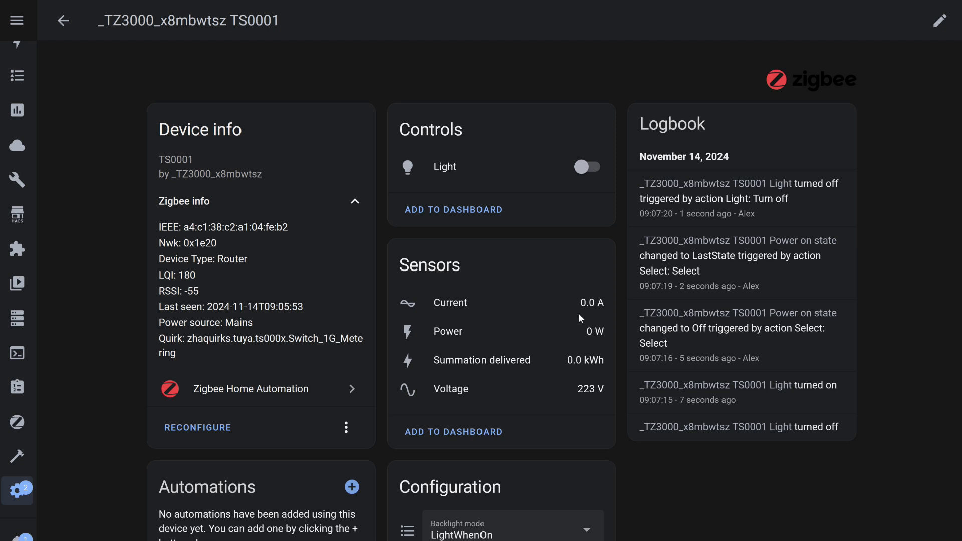
Step: Toggle the TS0001 relay's light on and off several times from its ZHA device page
click(587, 166)
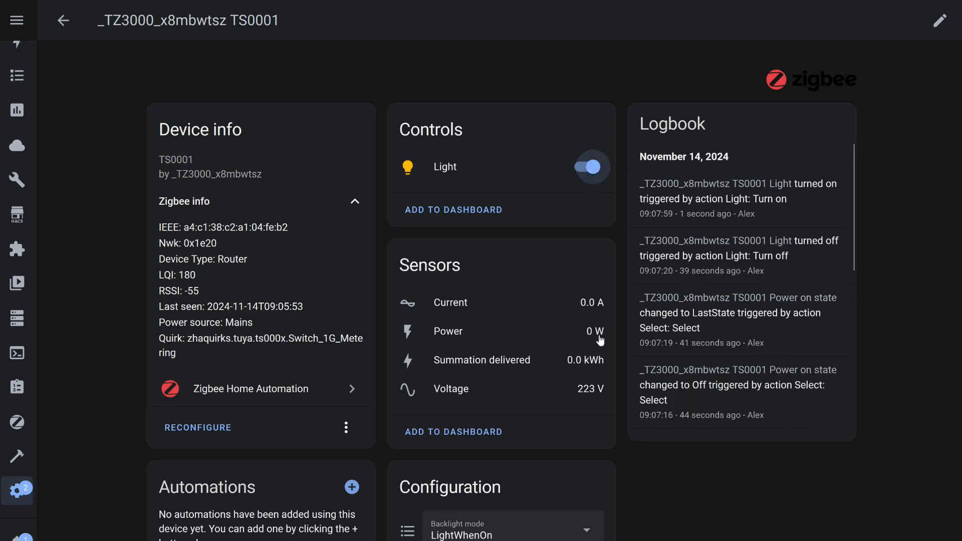
mouse_move(515, 349)
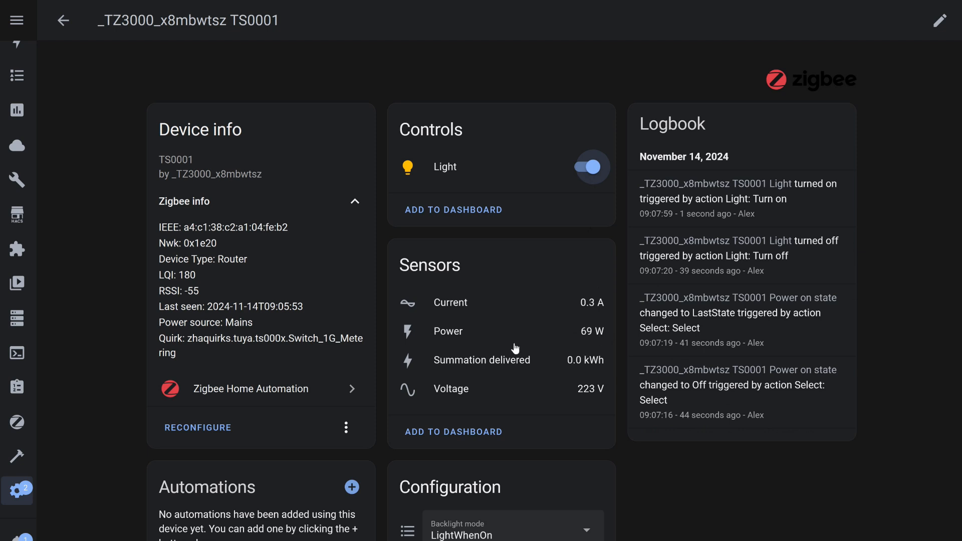
mouse_move(585, 344)
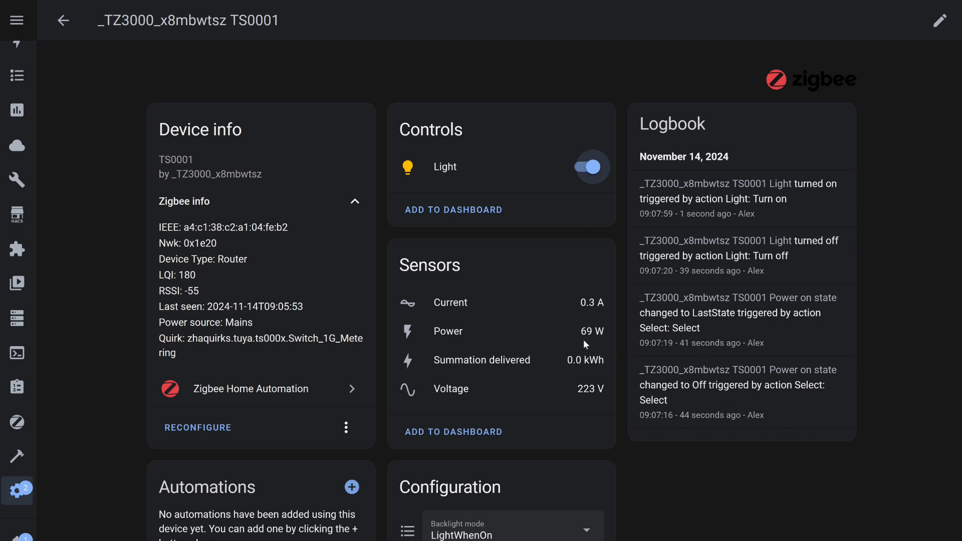
click(587, 168)
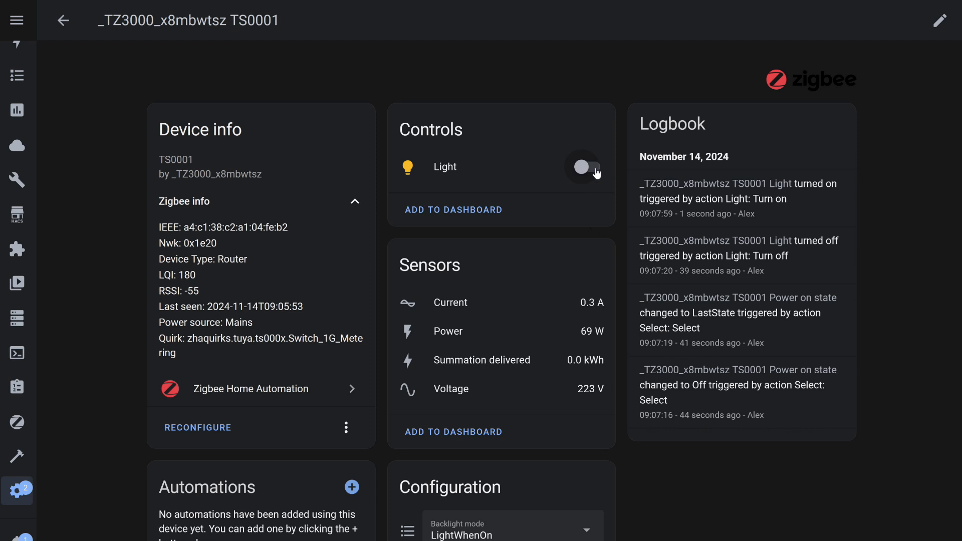
click(585, 168)
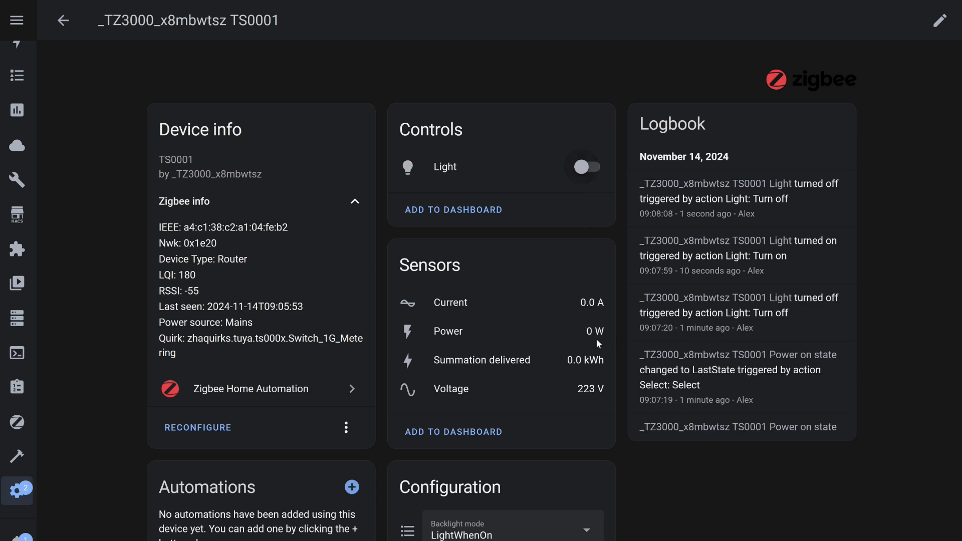
click(585, 166)
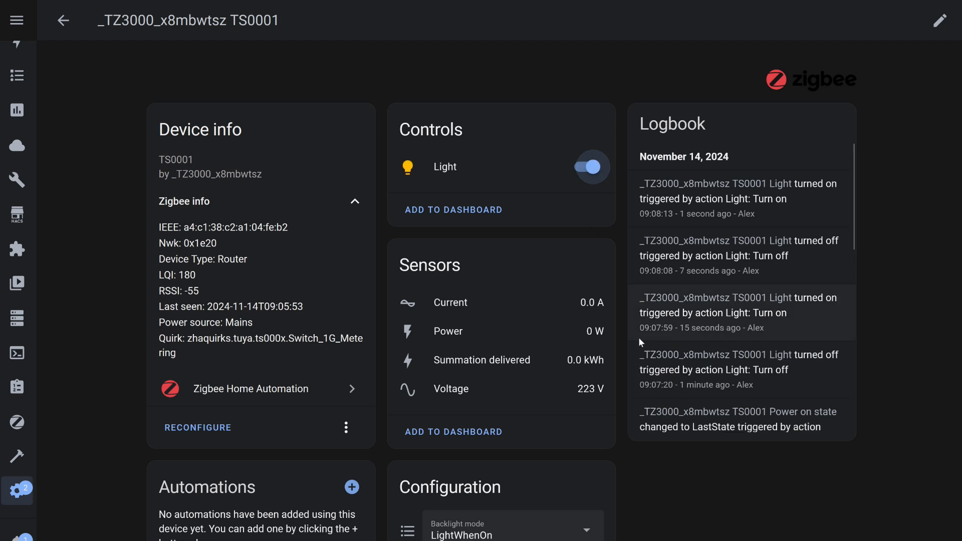
mouse_move(598, 347)
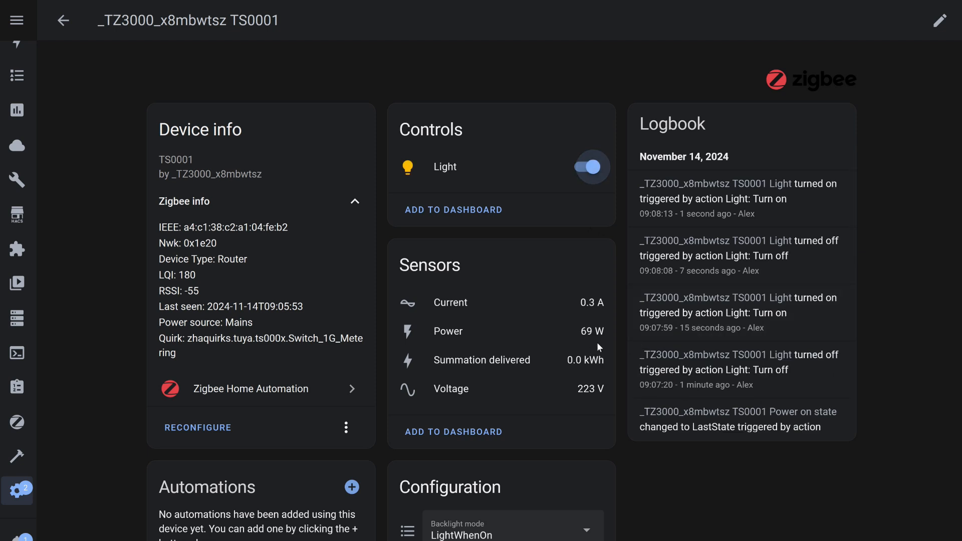
click(587, 167)
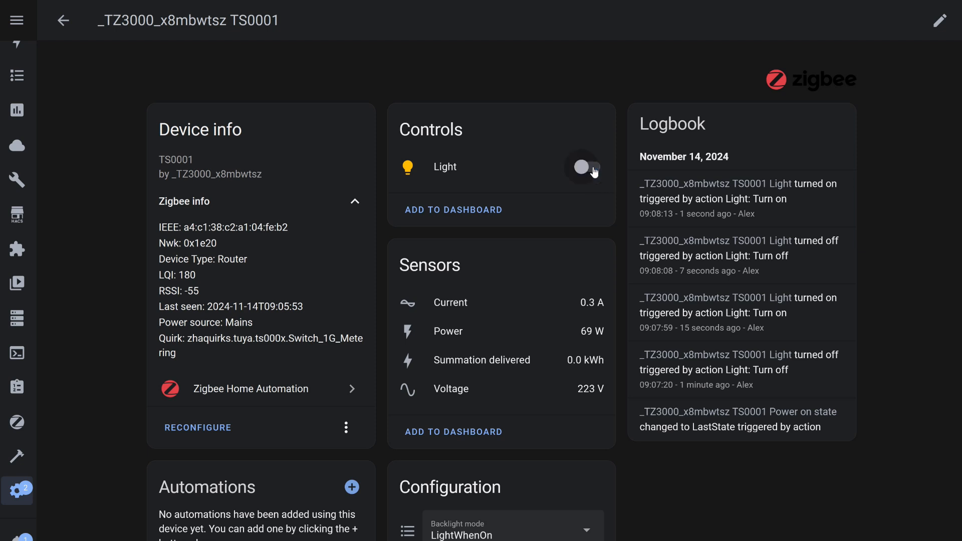
click(584, 167)
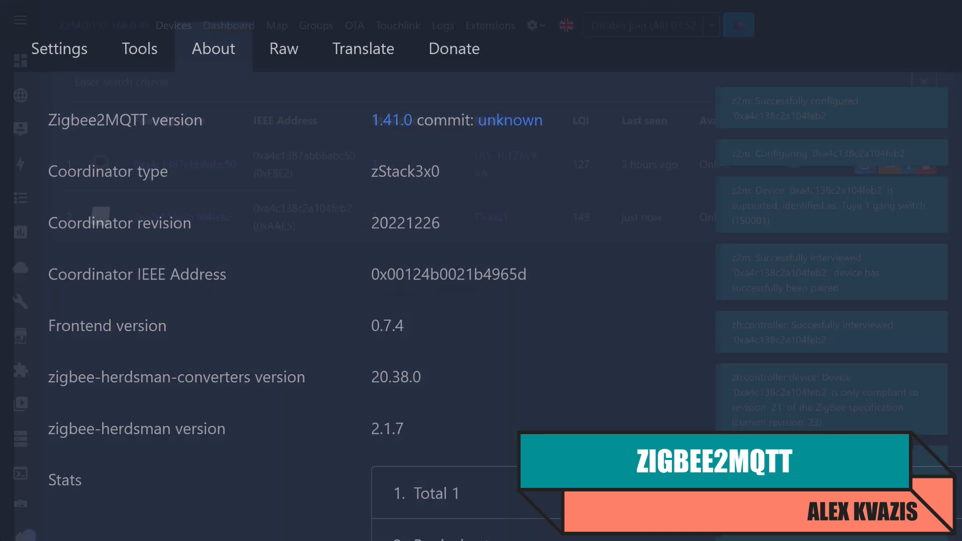
Step: View the TS0001 switch's exposes: state, power-on behaviour and link quality
click(175, 25)
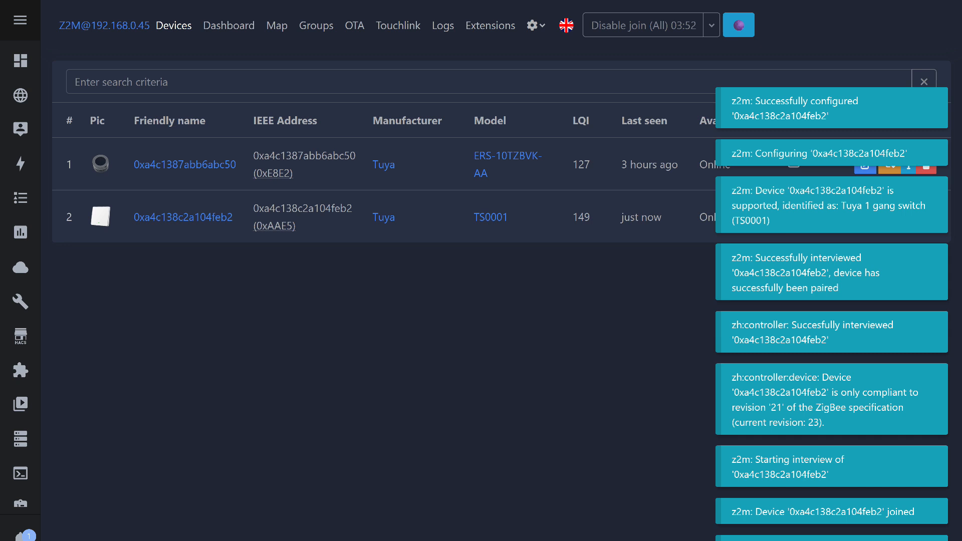
click(182, 216)
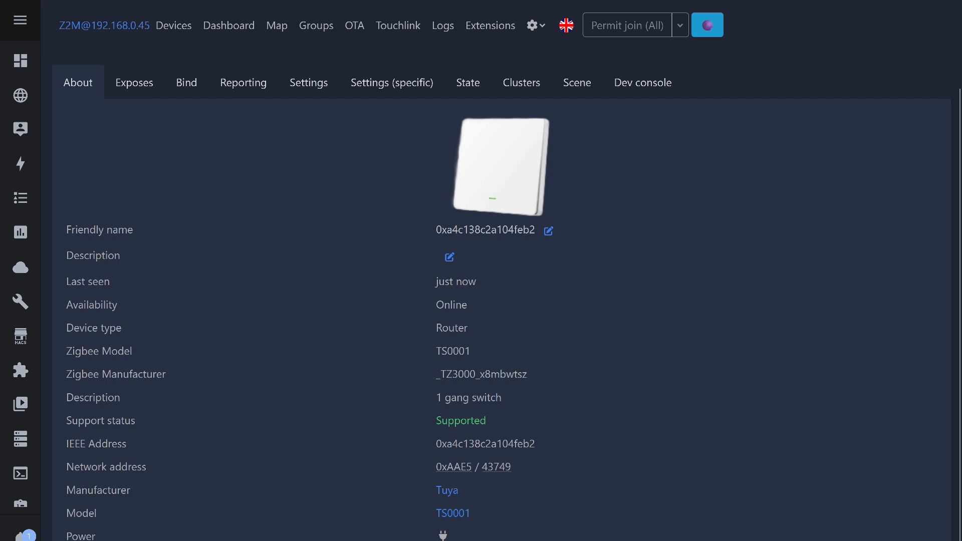
click(133, 82)
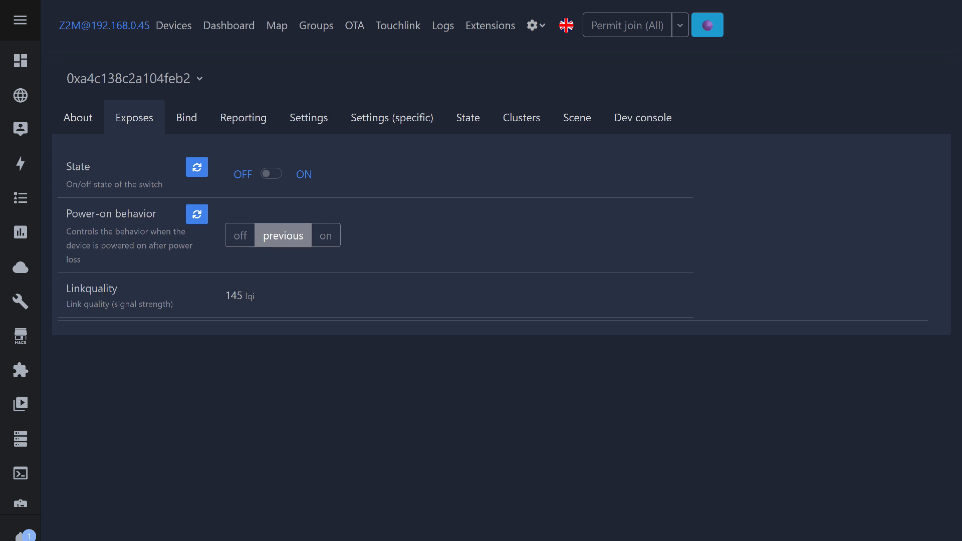
Step: Bring up the TS0001 switch's developer console
click(643, 117)
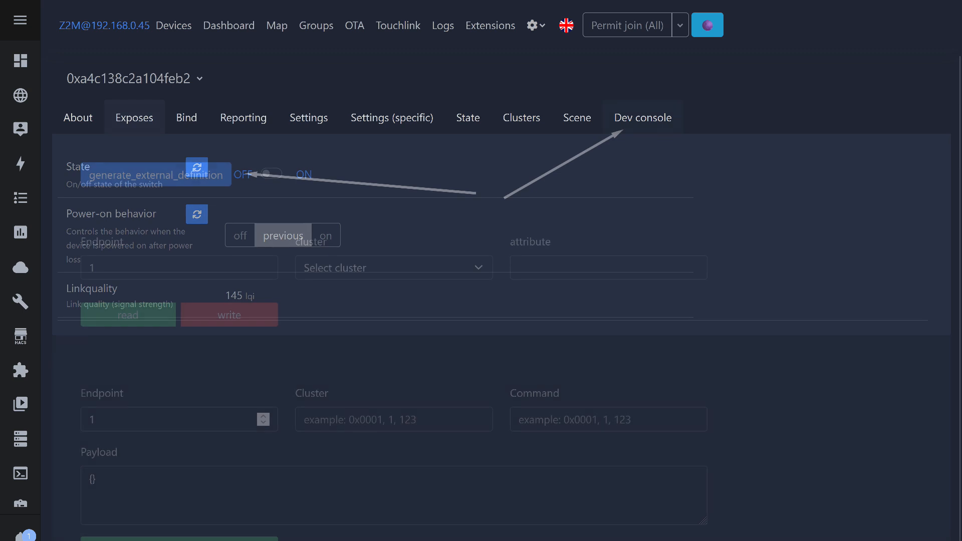
Step: Generate an external converter definition for the TS0001 switch from the Dev console
click(643, 117)
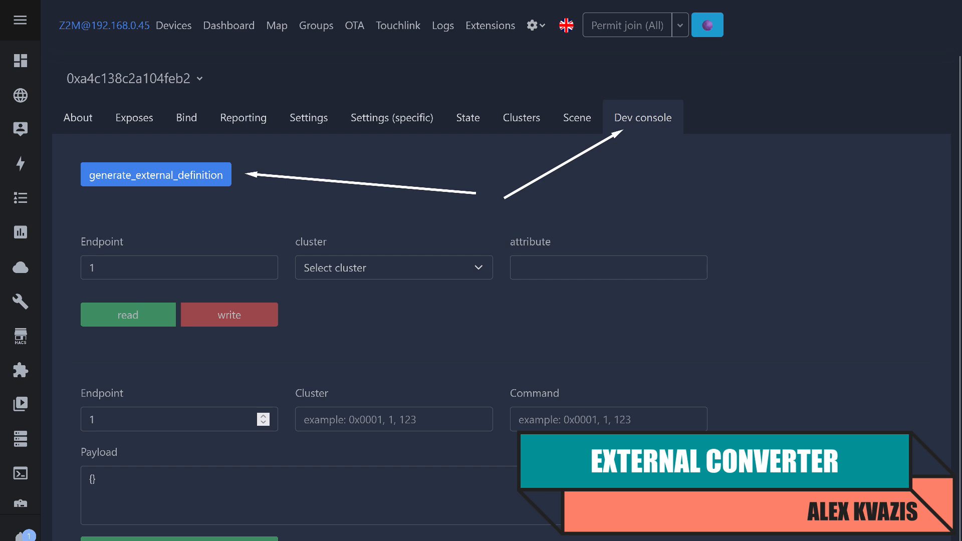
click(155, 175)
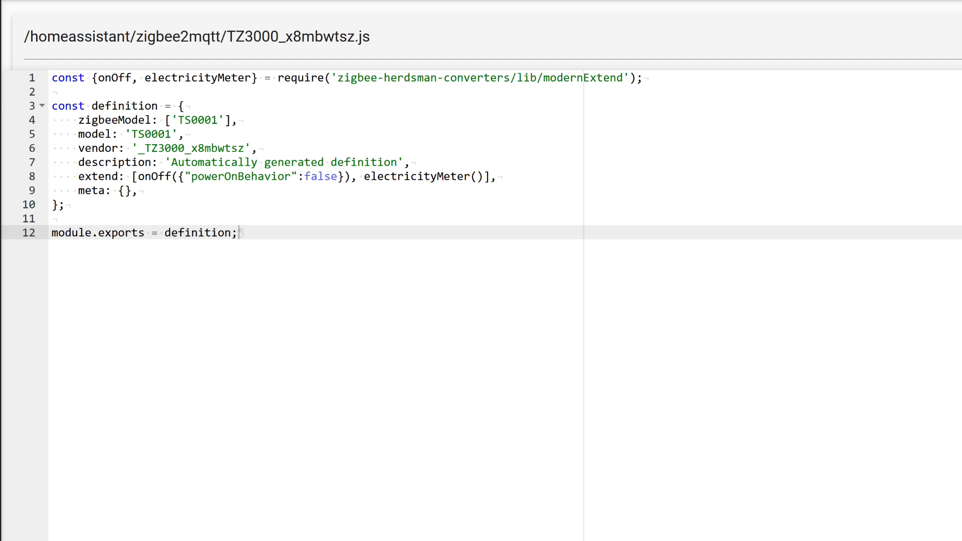
Step: Edit the generated definition in TZ3000_x8mbwtsz.js under the zigbee2mqtt folder
double_click(299, 36)
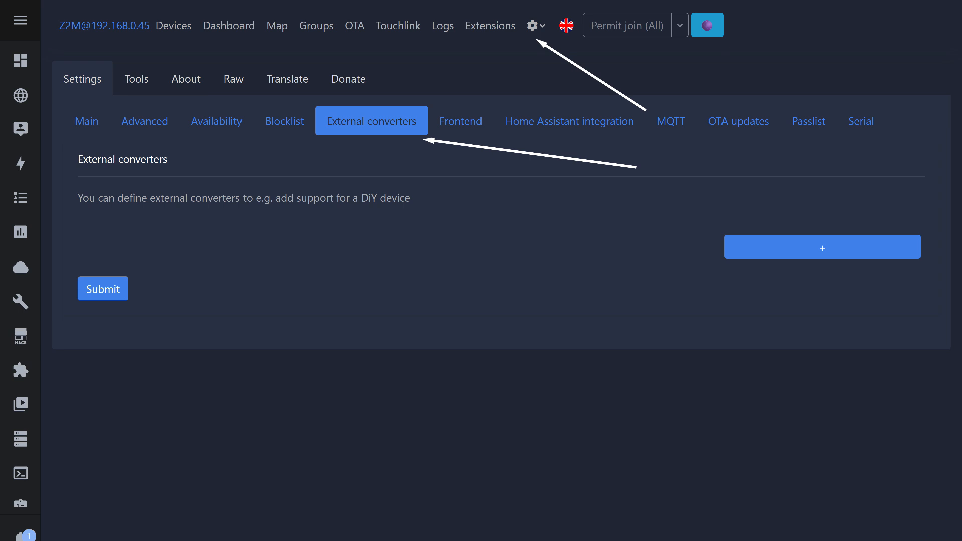
Step: Add a new external converter entry for the TS0001 relay's custom converter file
click(822, 246)
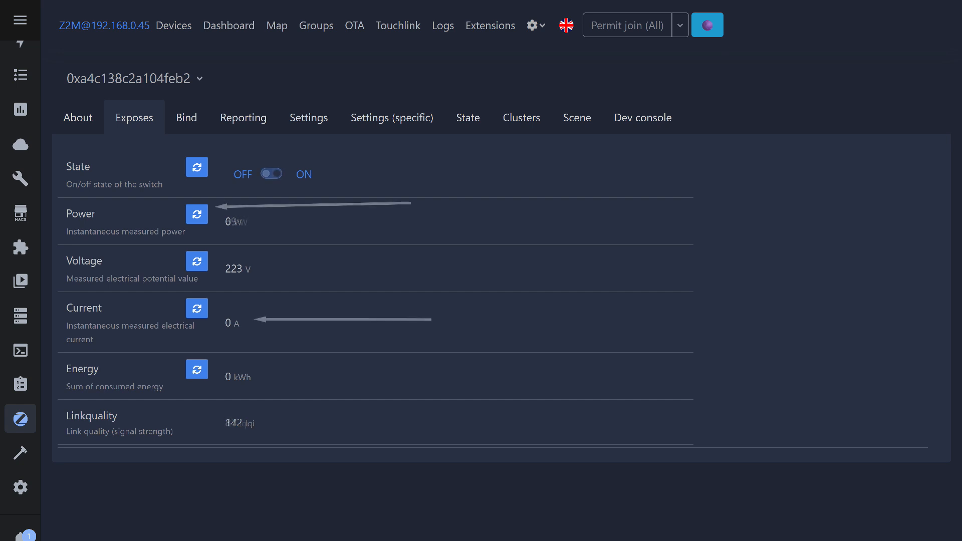
click(271, 174)
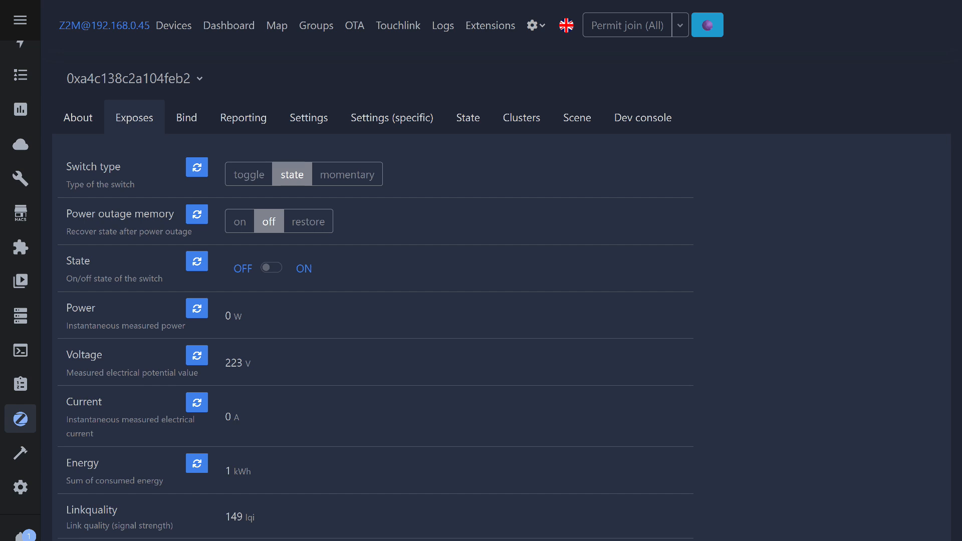
Step: Set the TS0001 relay's measurement poll interval to 5 in its device-specific settings
click(392, 118)
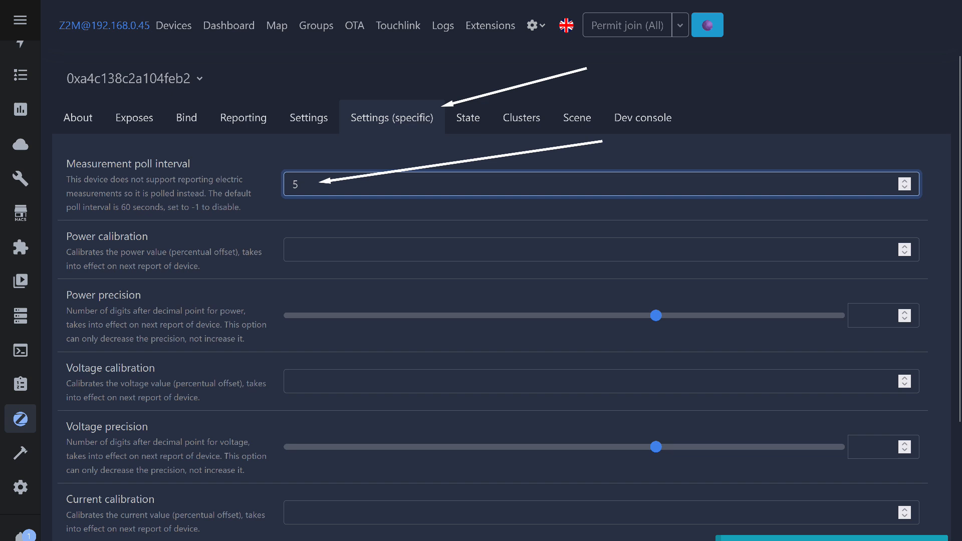
click(134, 117)
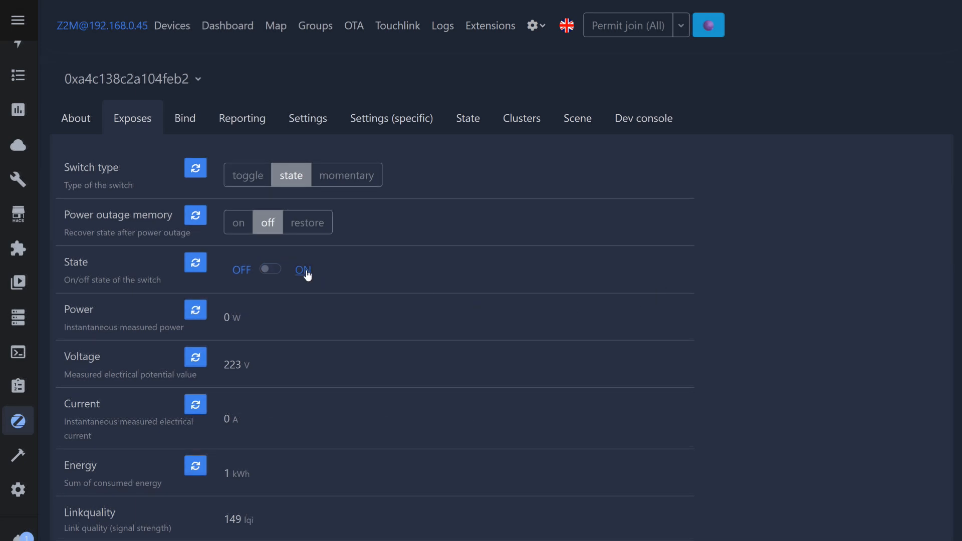
Step: Toggle the relay's State on and off twice, seeing 69 W when on, ending off
click(303, 269)
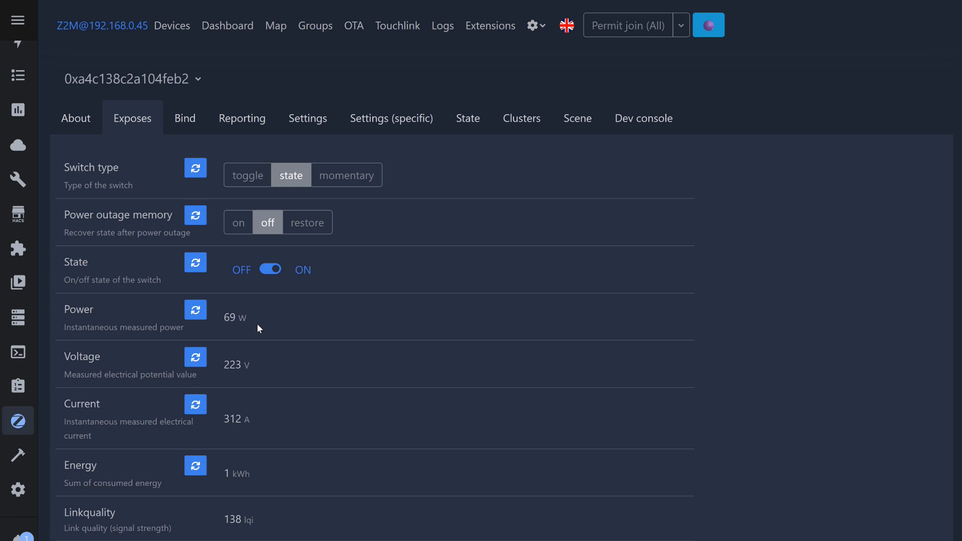
mouse_move(264, 302)
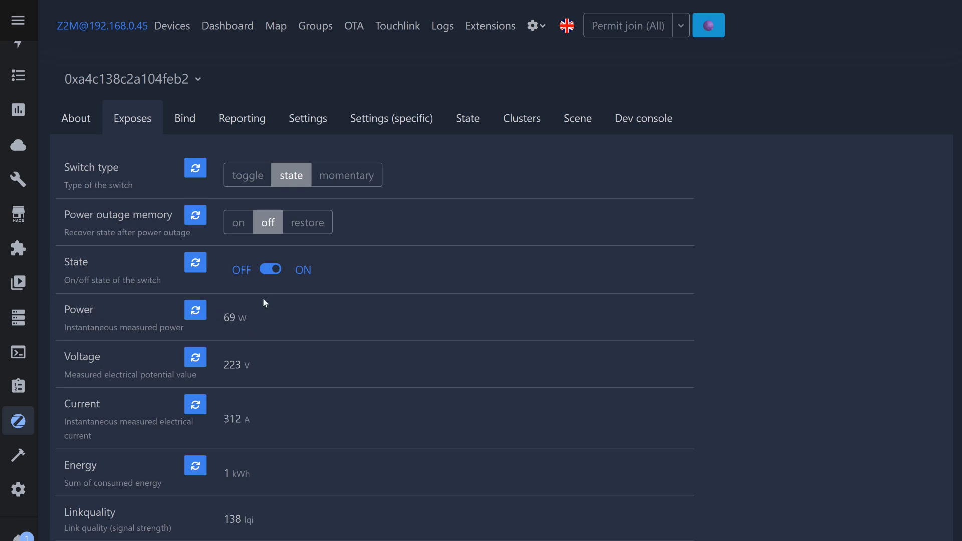
mouse_move(263, 324)
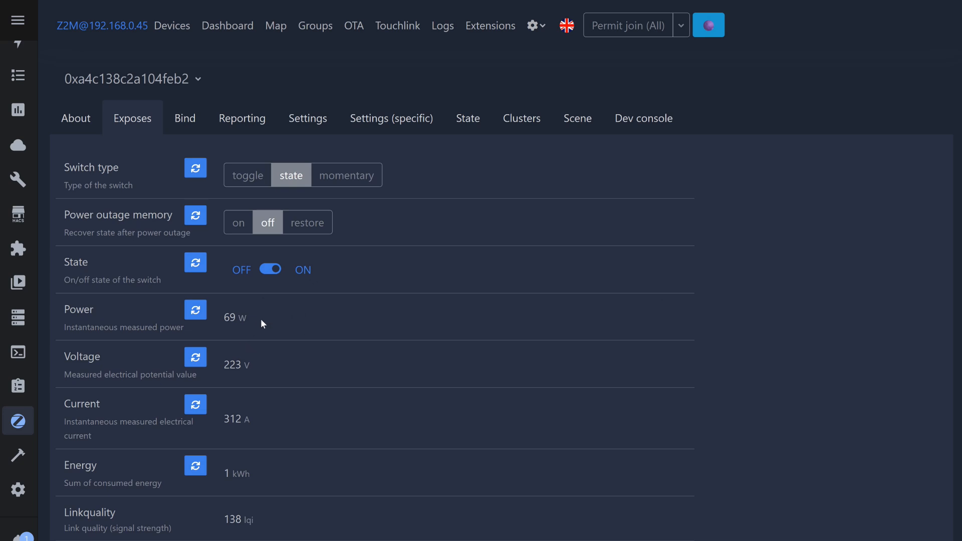
click(270, 270)
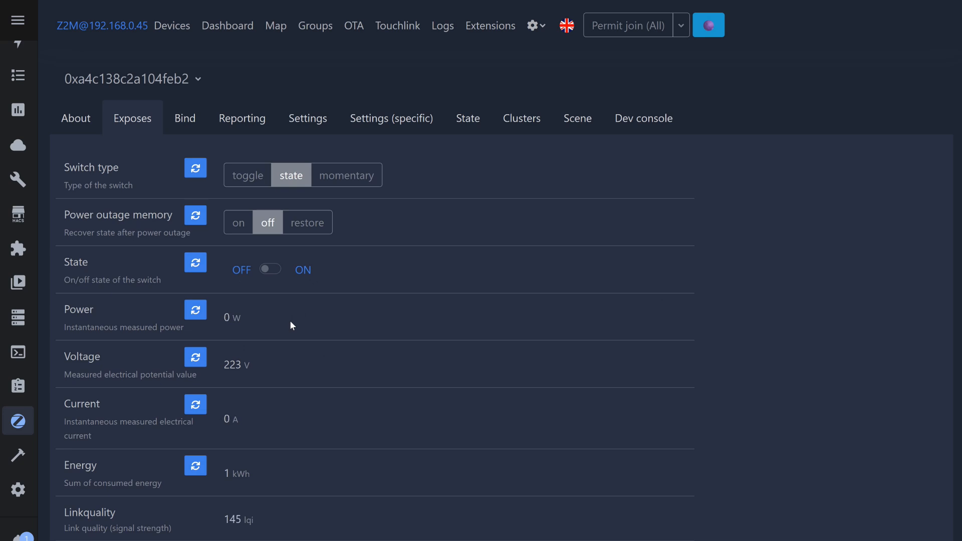
mouse_move(297, 379)
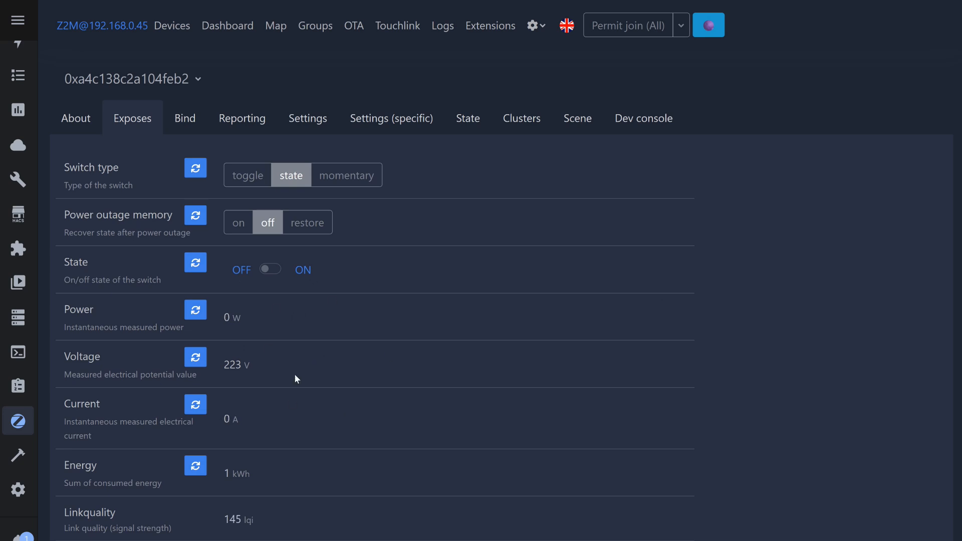
click(271, 270)
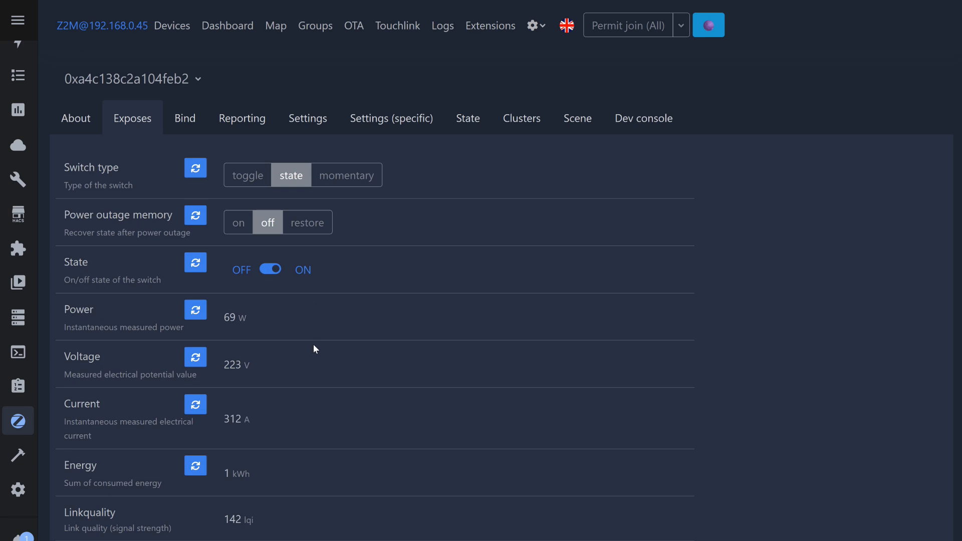
click(270, 269)
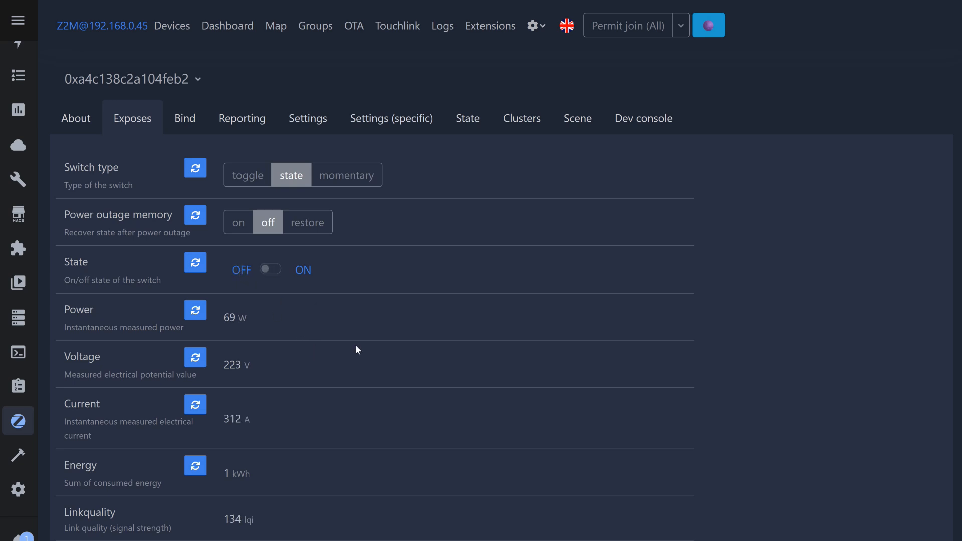